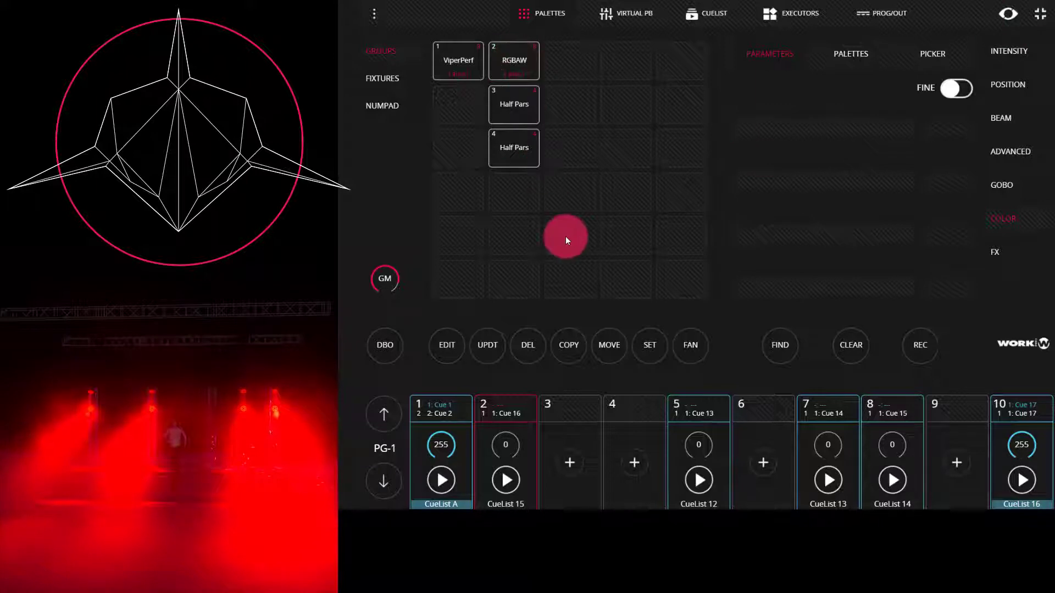
mouse_move(577, 236)
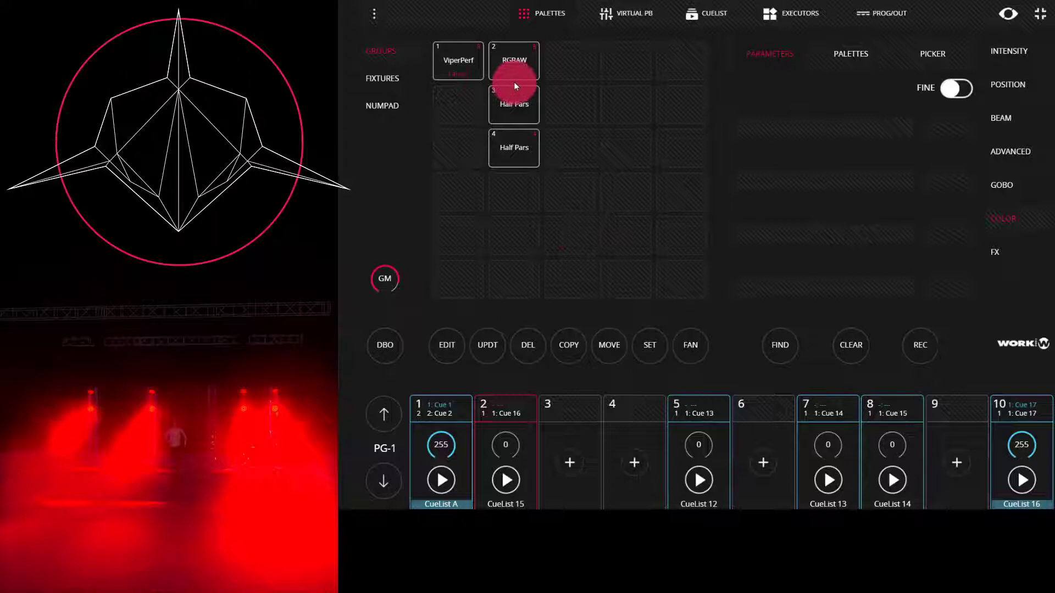
- Select the RGBAW group and warm its colour to red 100%, green 69%, blue 55%
click(513, 59)
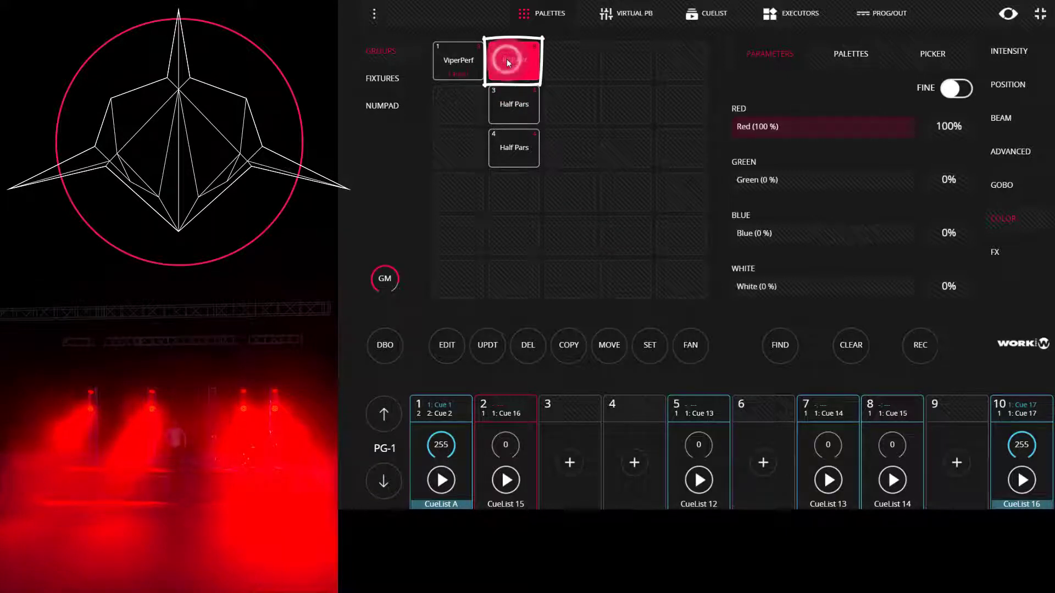
click(514, 59)
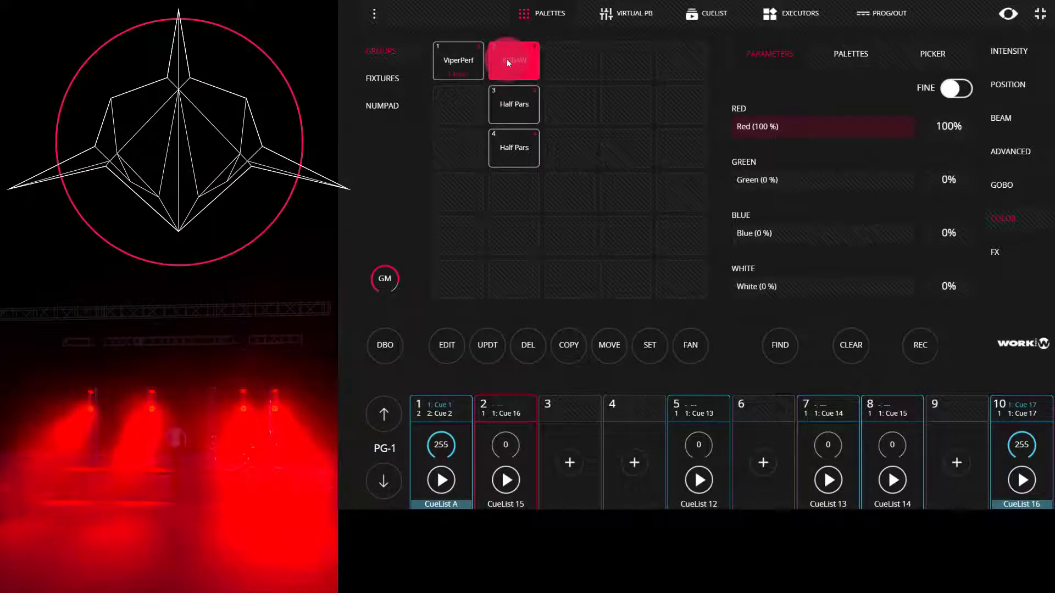
click(513, 60)
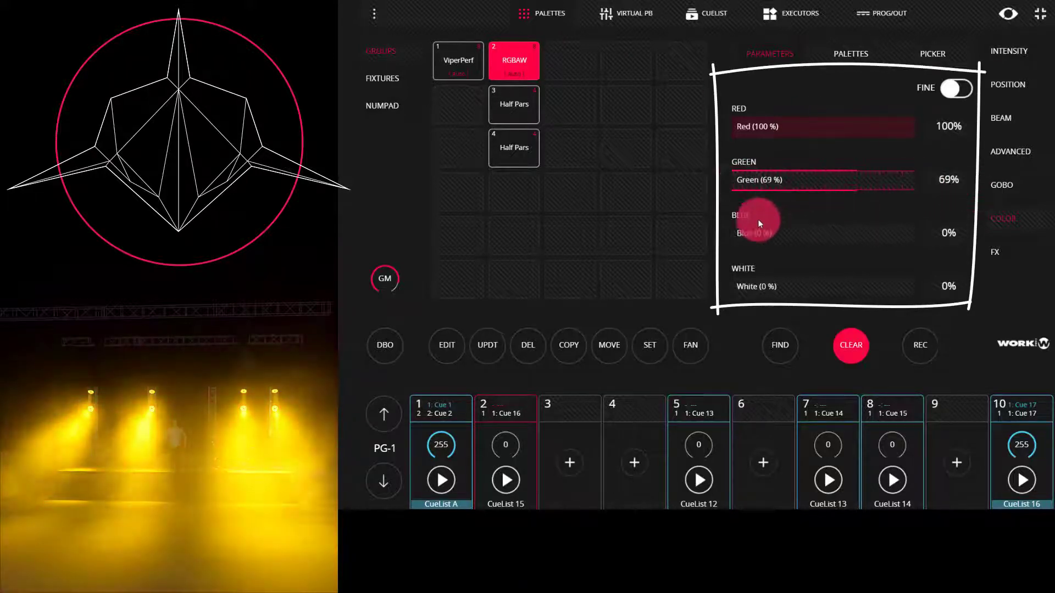
drag(757, 222, 942, 233)
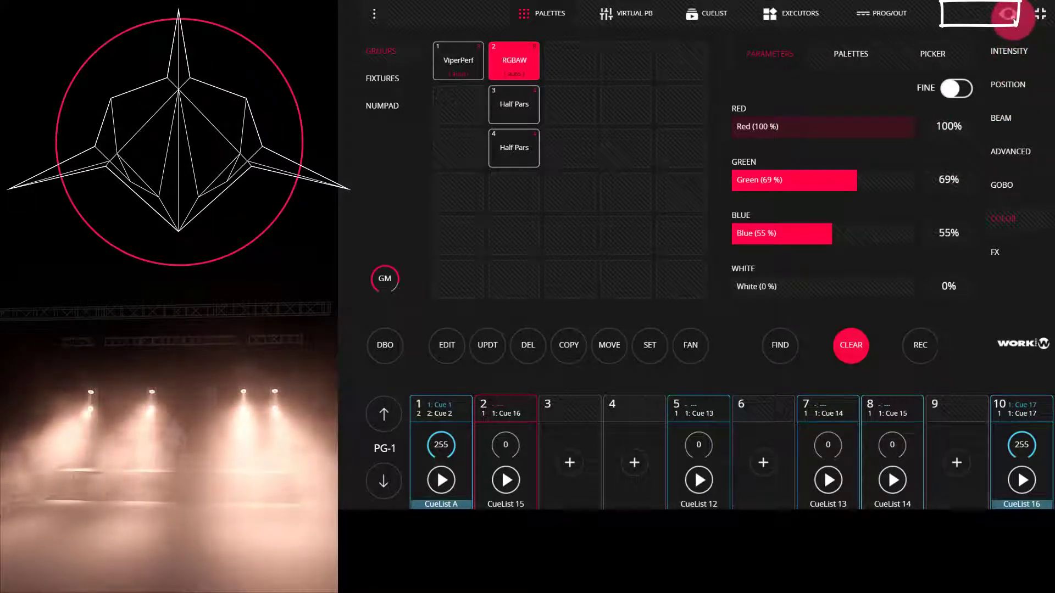
click(978, 13)
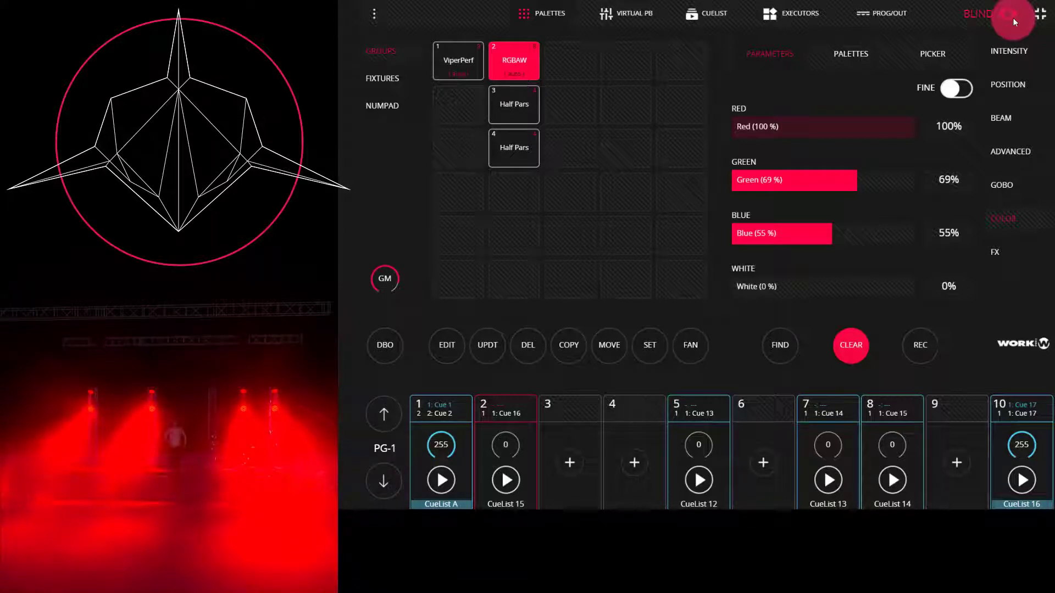
click(986, 13)
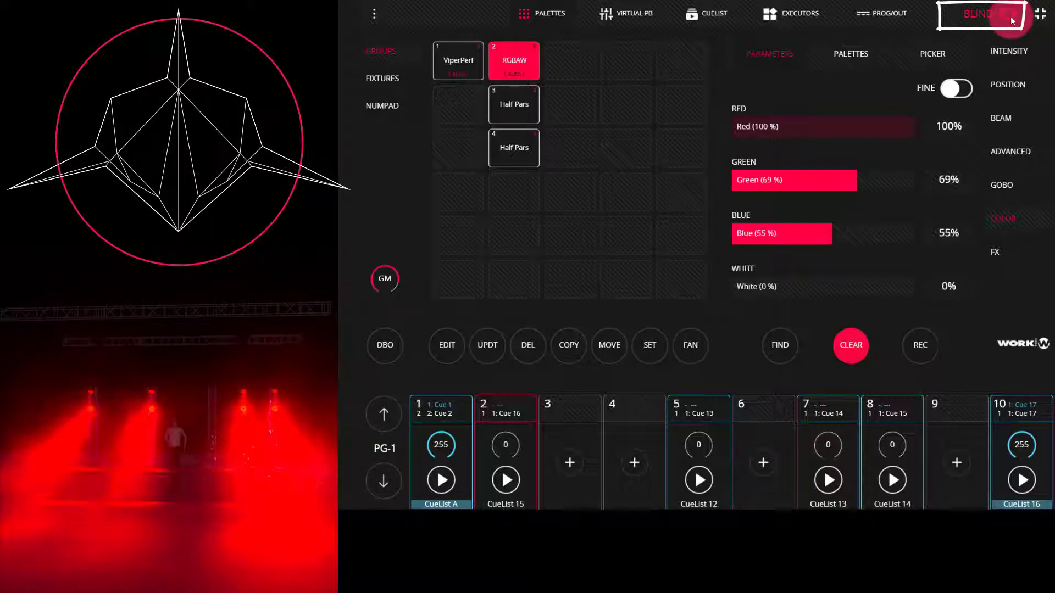
click(979, 14)
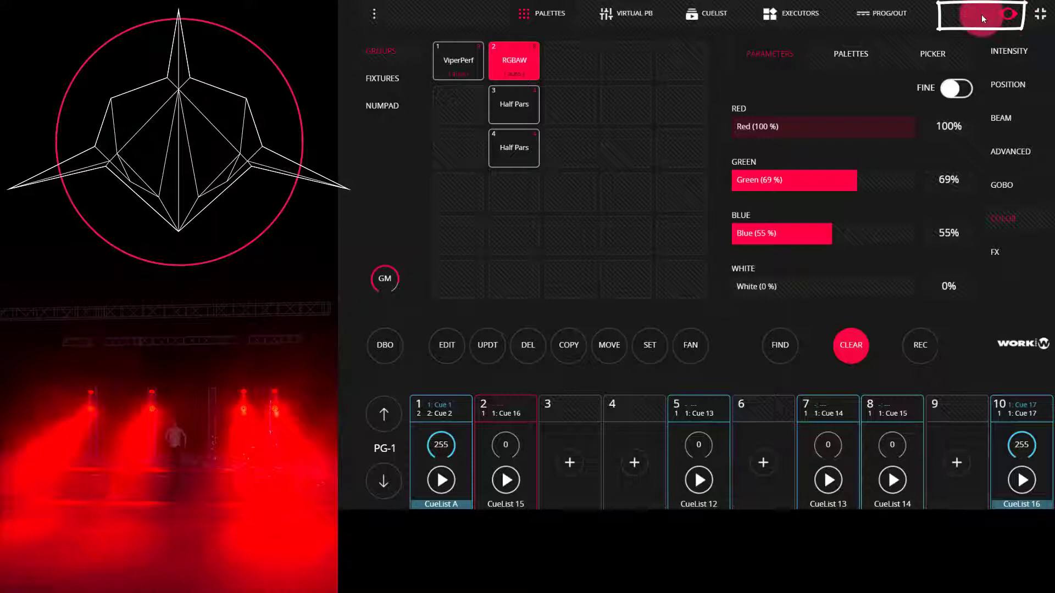
click(1007, 15)
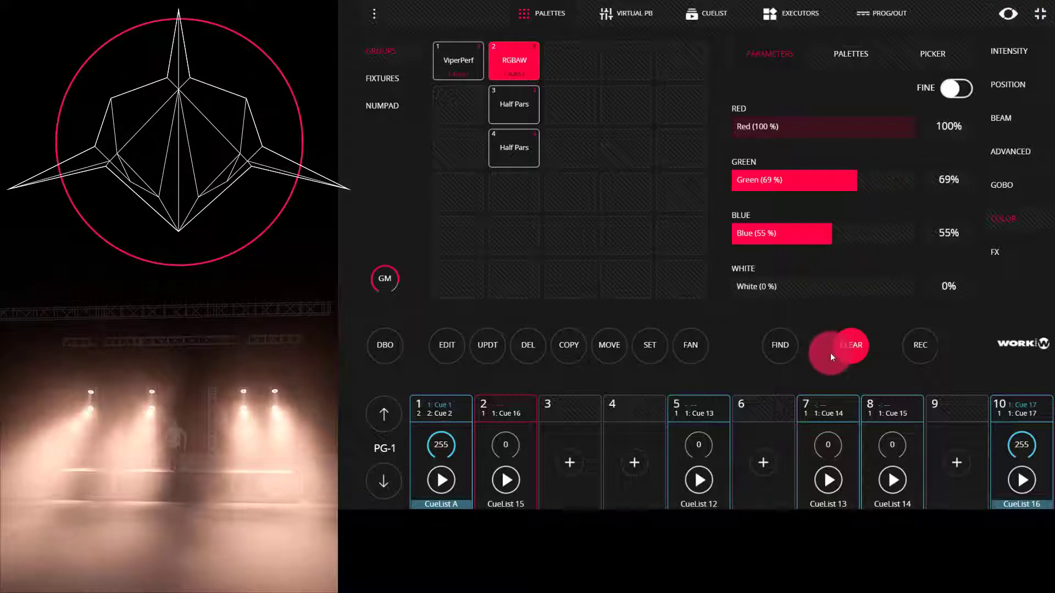
- Clear the programmer, enable Blind and set RGBAW to red and green at 100% for yellow
click(850, 345)
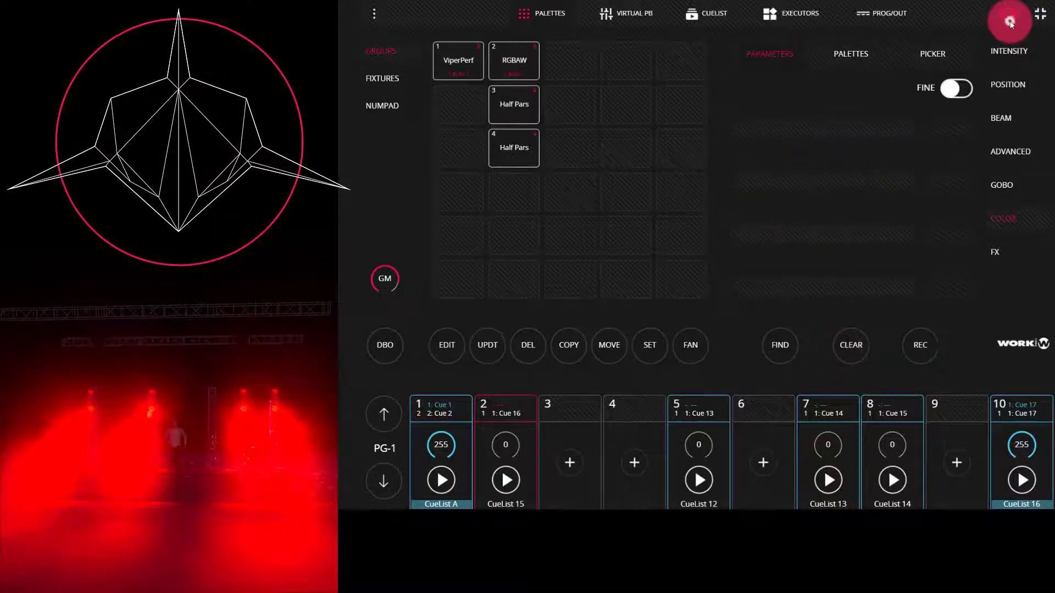
click(513, 60)
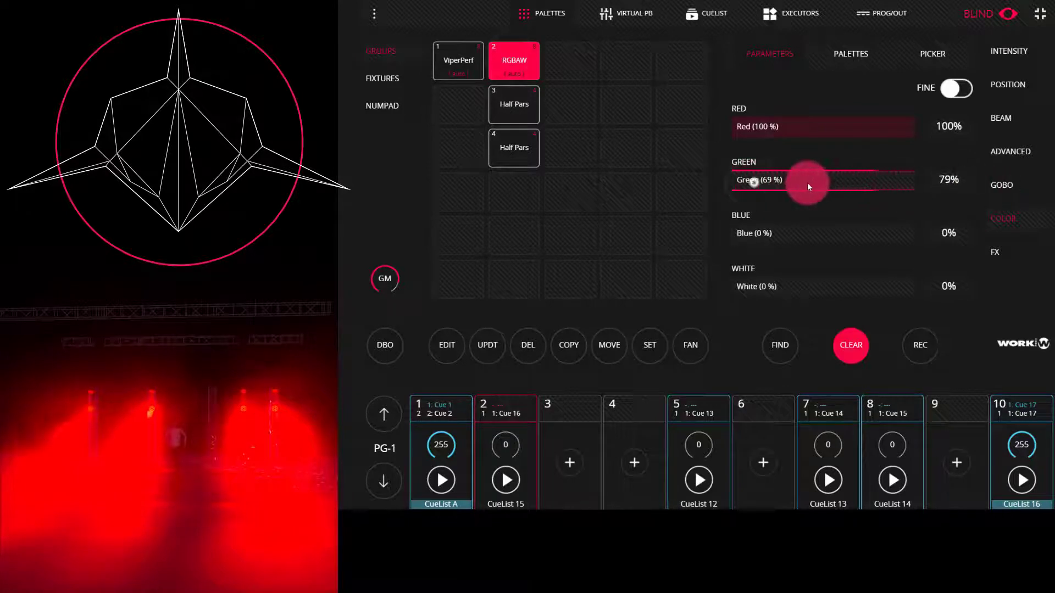
drag(807, 180, 898, 180)
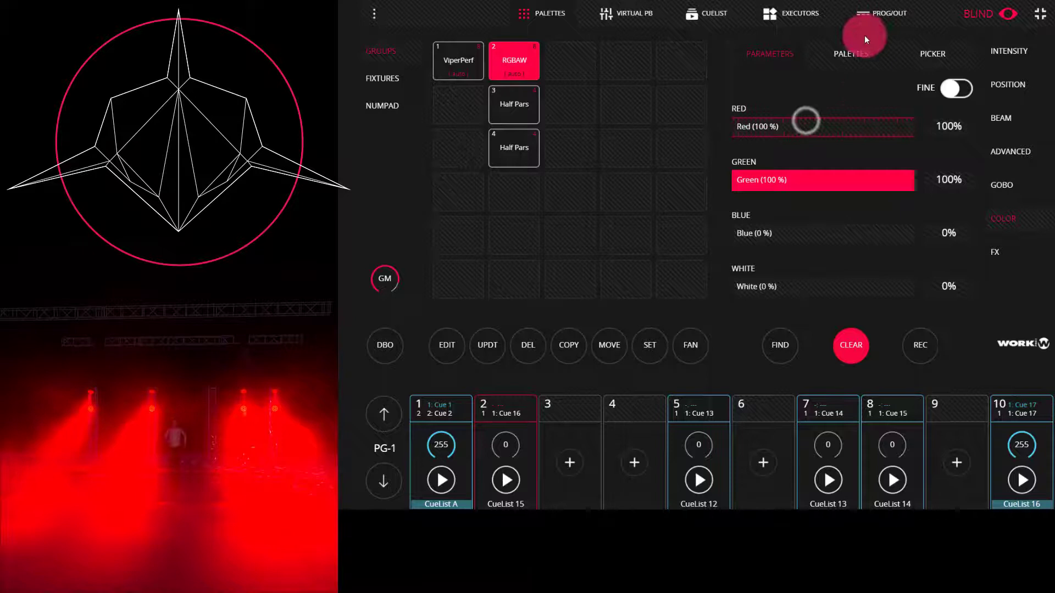
click(887, 13)
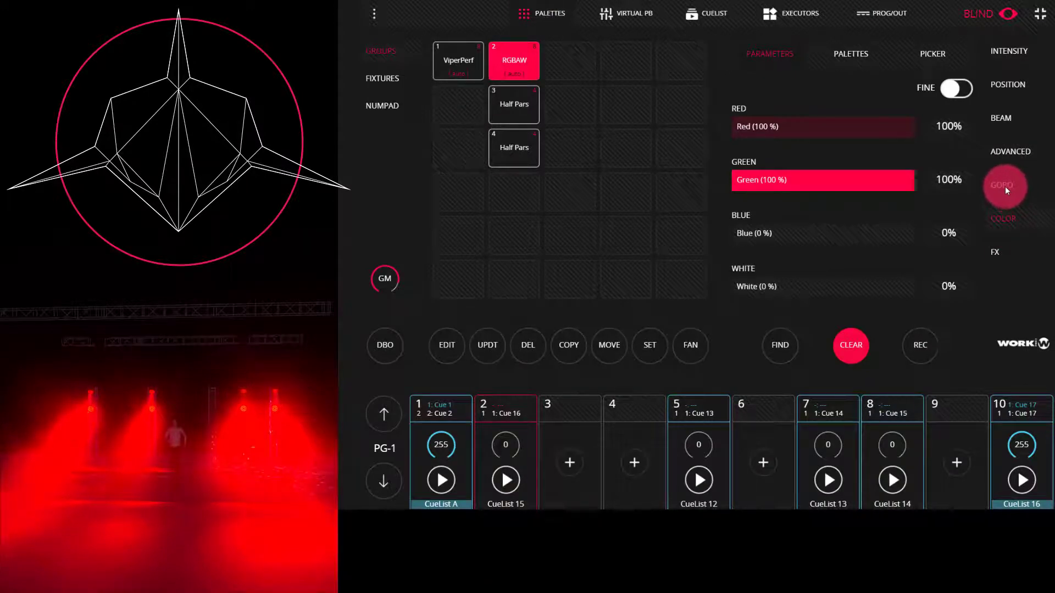
- Show the Palettes and record the blind yellow look onto empty playback 3 as CueList 17
click(850, 54)
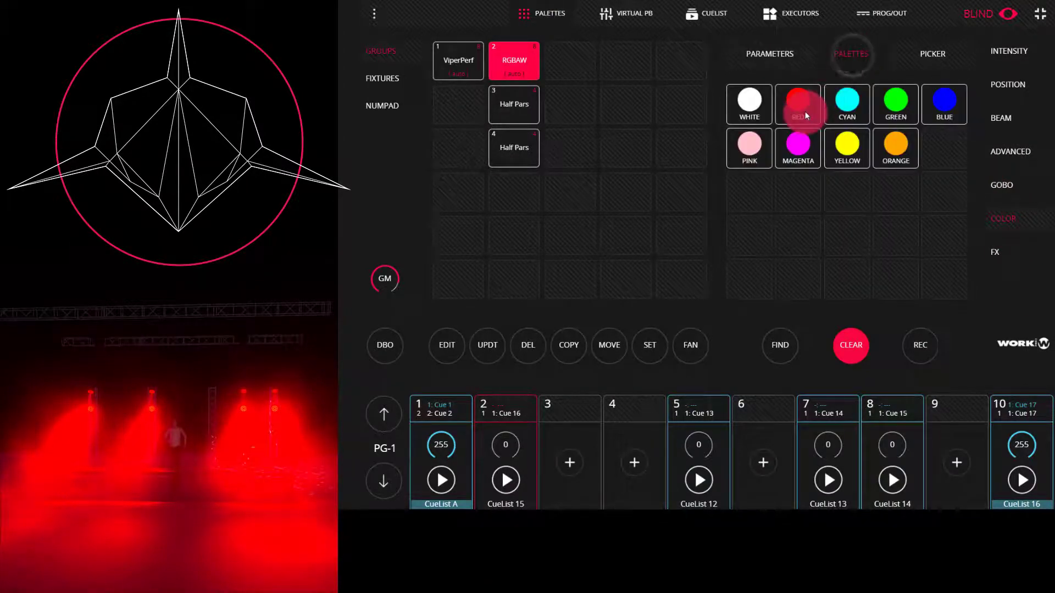
click(882, 13)
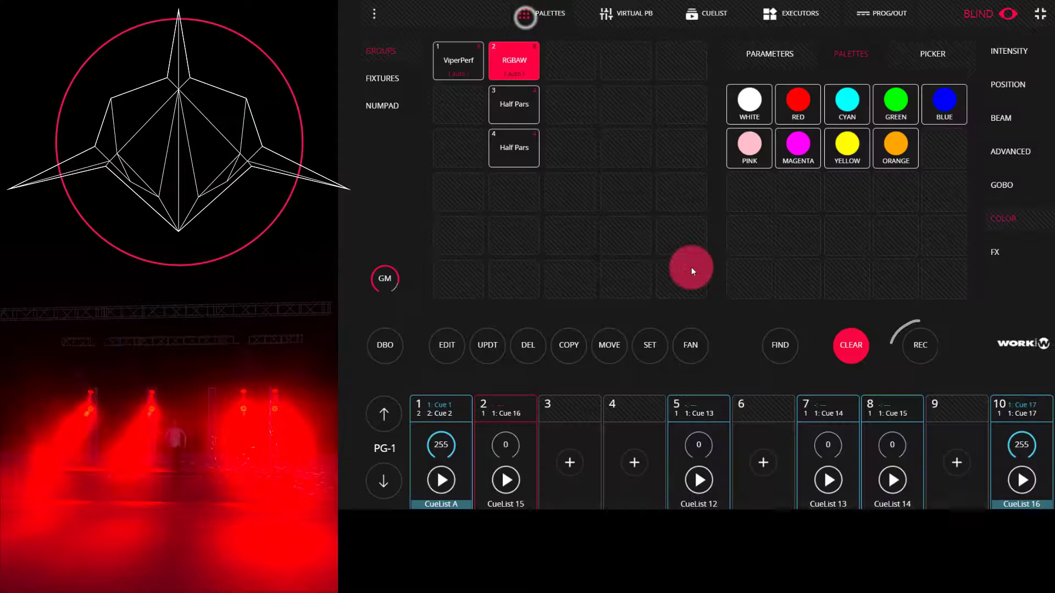
click(918, 345)
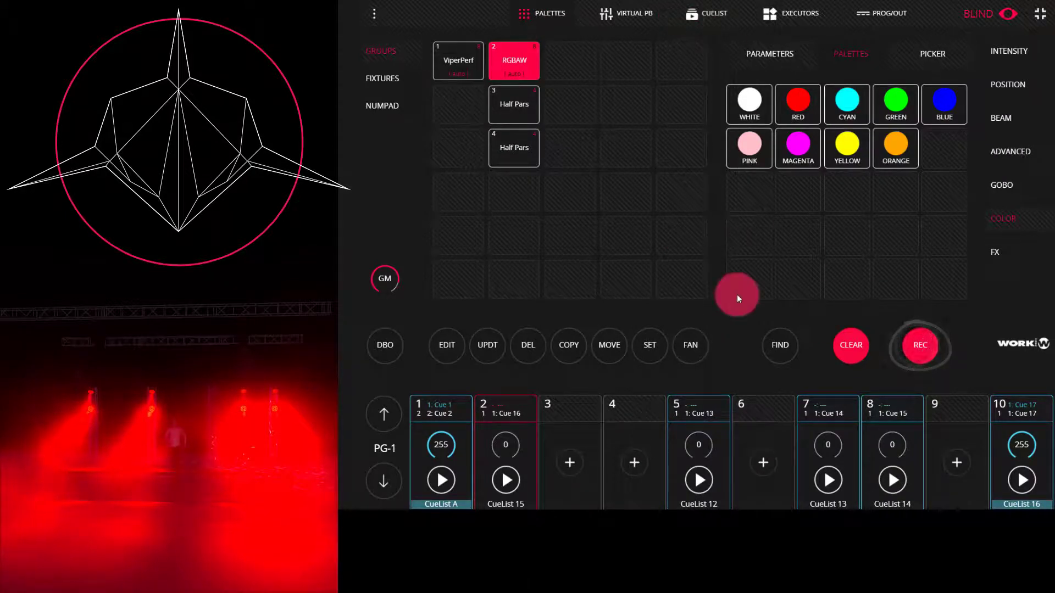
click(570, 406)
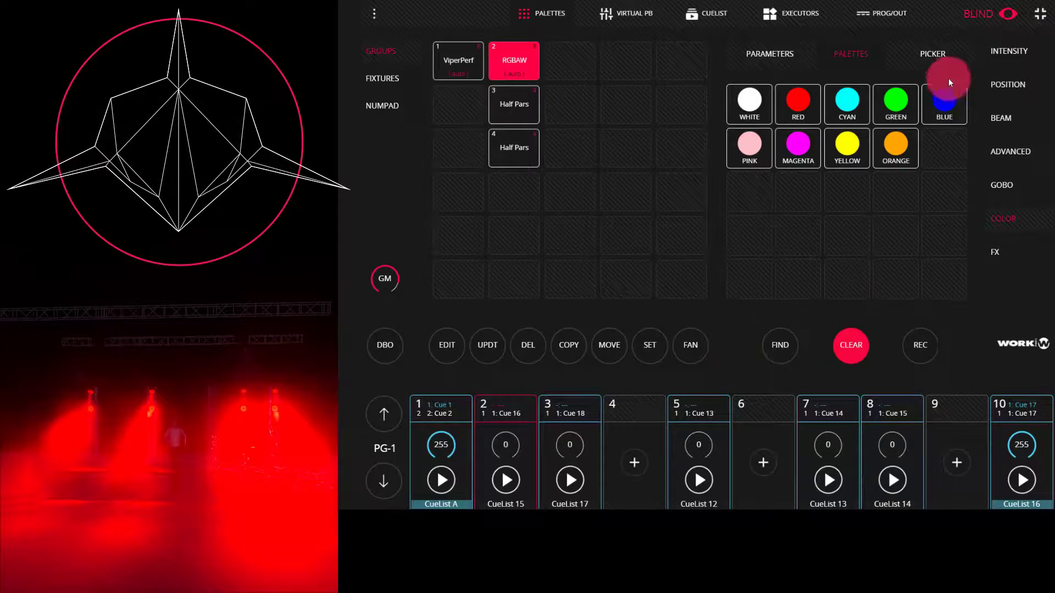
- Exit Blind mode and raise the CueList 17 fader to 255 so the stage turns yellow
click(849, 345)
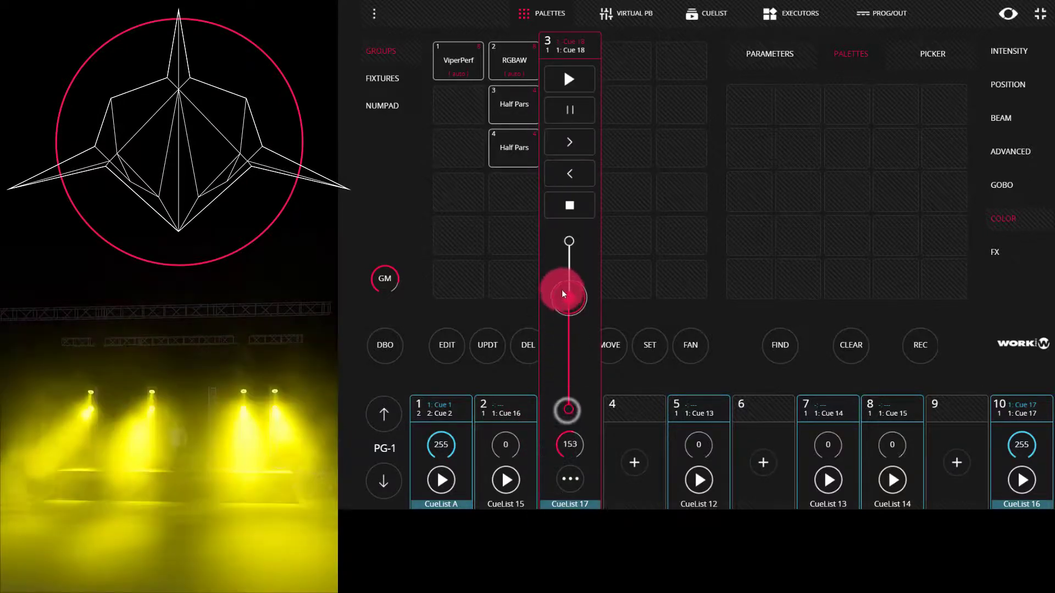
drag(568, 294, 568, 241)
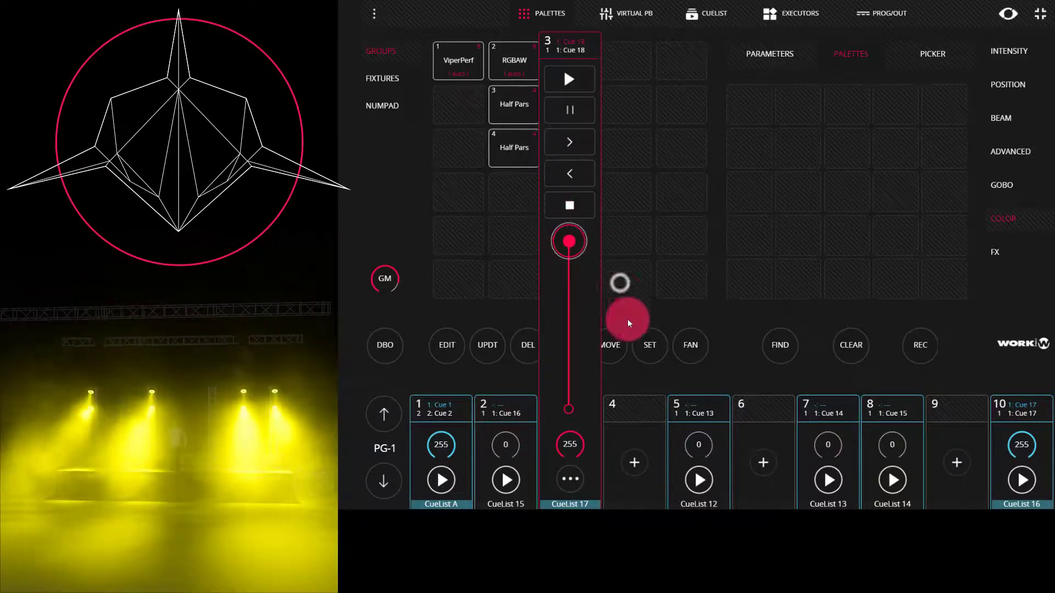